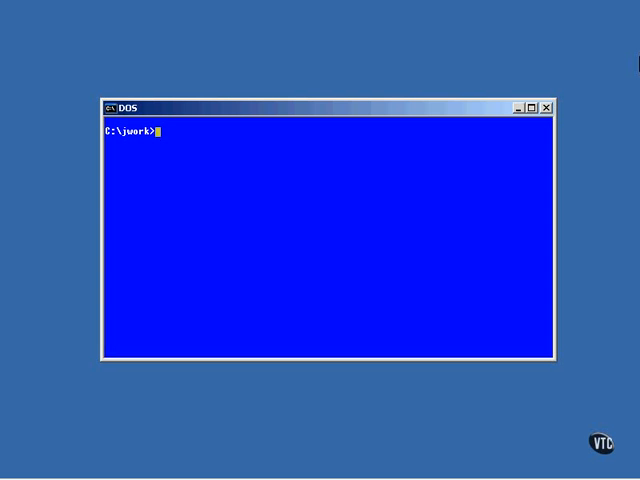
Launch vi on LetterPictureCanvas.java from the C:\jwork prompt.
{"action": "type", "text": "vi"}
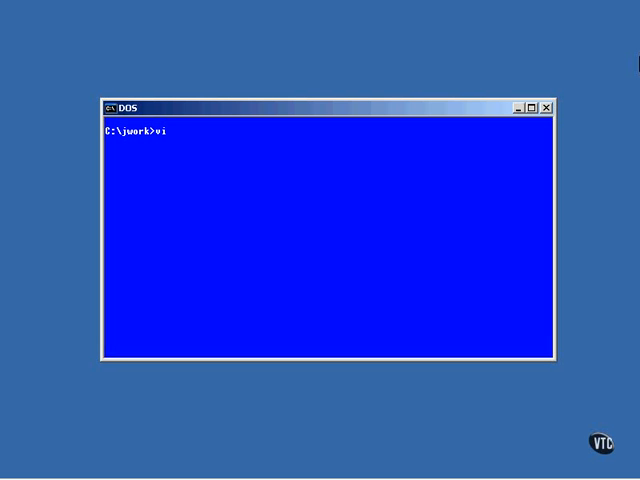
{"action": "type", "text": "Letter"}
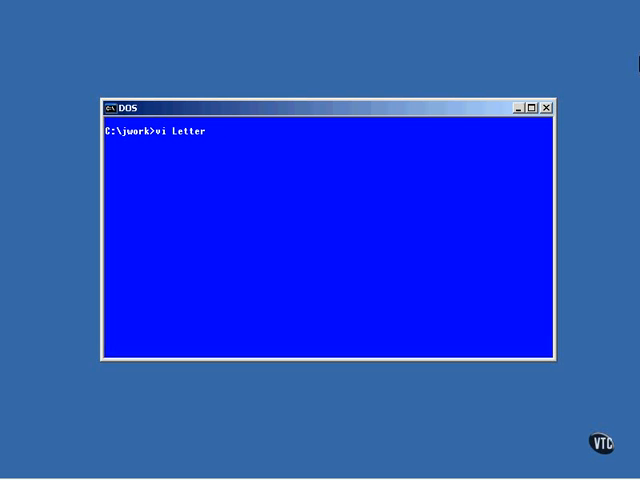
{"action": "type", "text": "PictureC"}
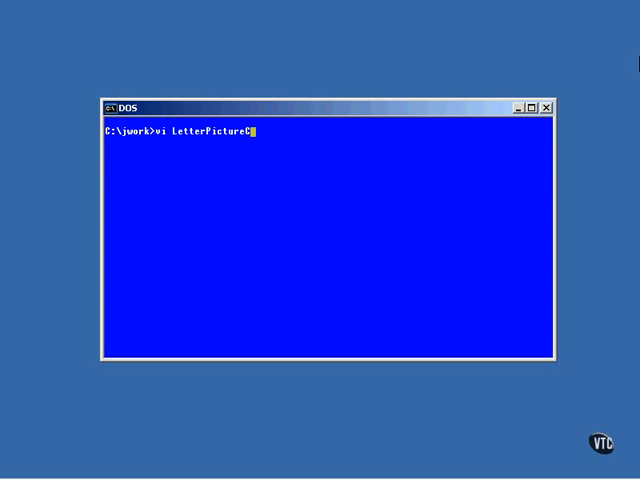
{"action": "key", "text": "Return"}
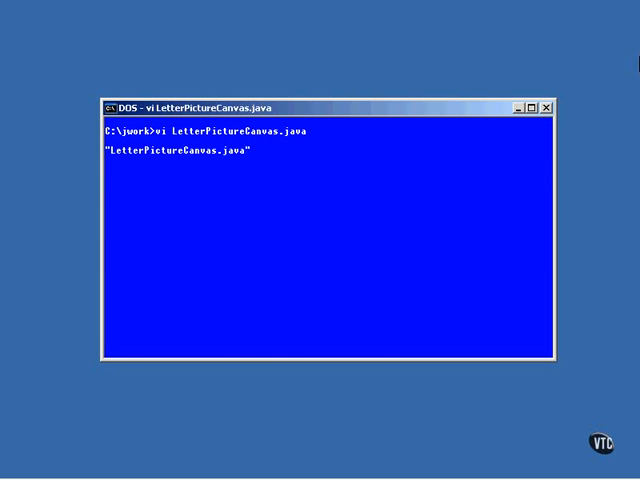
Open the file and scroll through the imports and LetterPictureCanvas constructor.
{"action": "key", "text": "Return"}
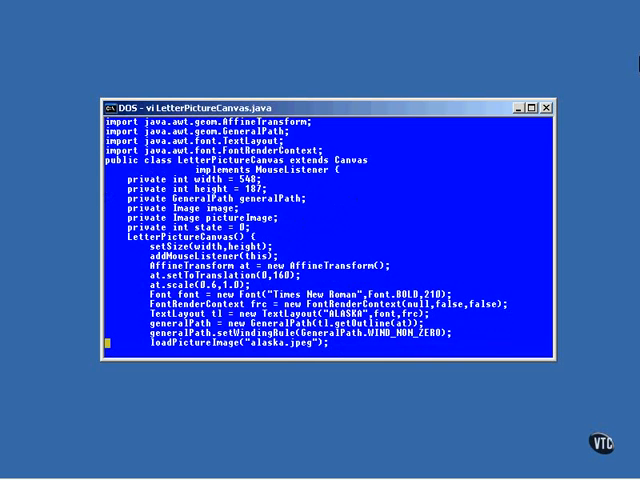
{"action": "scroll", "scroll_direction": "down", "scroll_amount": 3}
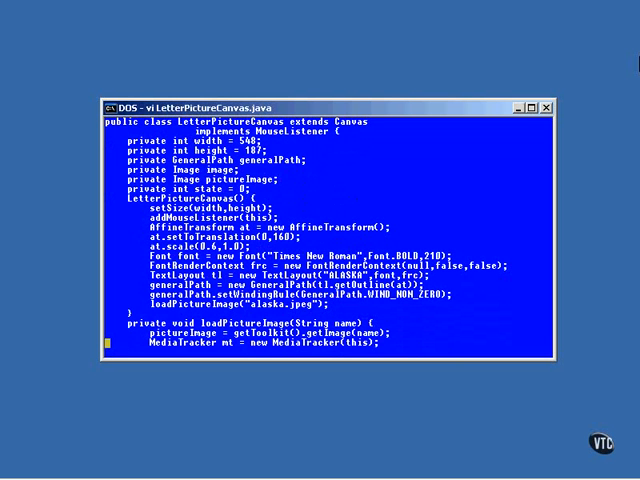
{"action": "mouse_move", "coordinate": [440, 28]}
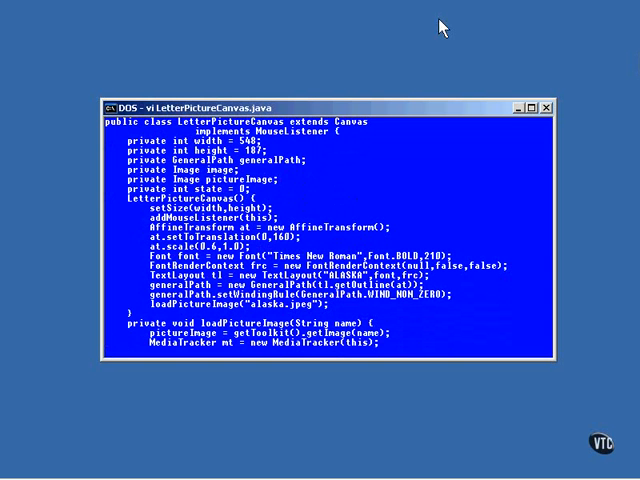
{"action": "mouse_move", "coordinate": [205, 235]}
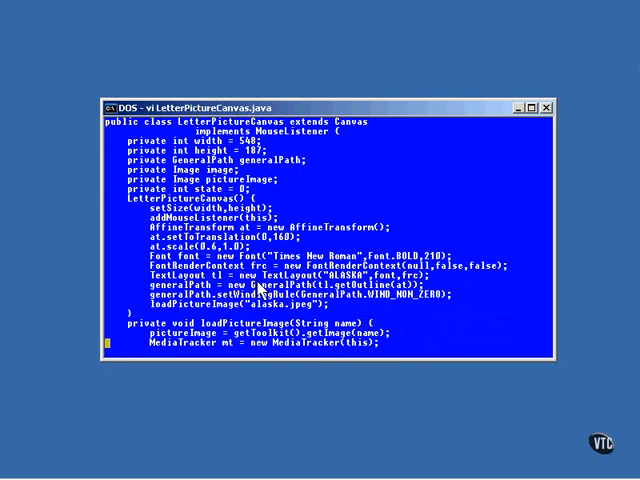
{"action": "mouse_move", "coordinate": [367, 311]}
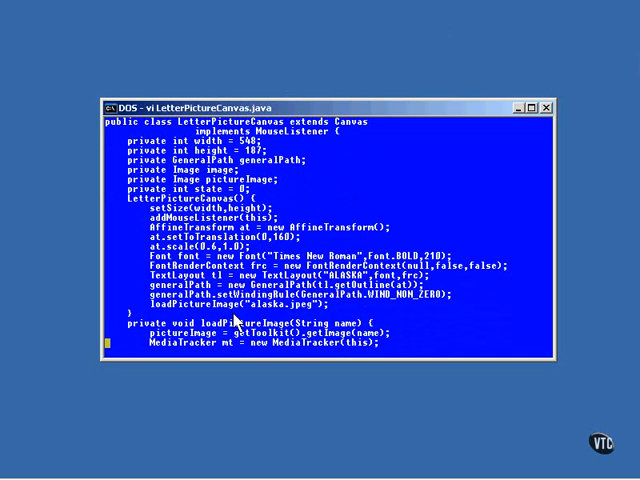
Scroll past loadPictureImage's MediaTracker try/catch into the paint method.
{"action": "scroll", "scroll_direction": "down", "scroll_amount": 3}
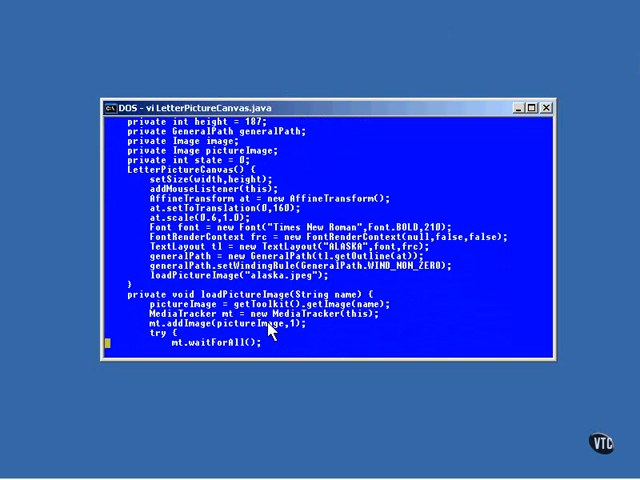
{"action": "scroll", "scroll_direction": "down", "scroll_amount": 3}
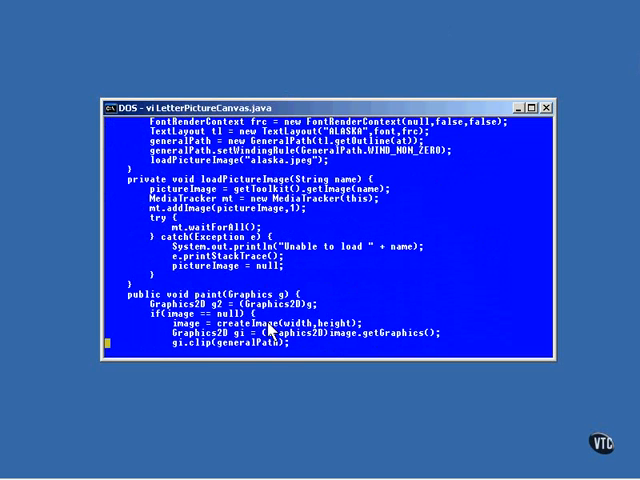
{"action": "scroll", "scroll_direction": "down", "scroll_amount": 3}
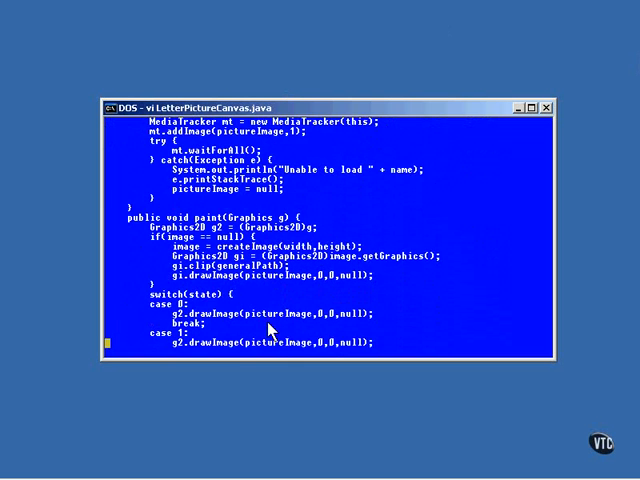
Scroll down to show all three state cases of paint()'s switch block.
{"action": "scroll", "scroll_direction": "down", "scroll_amount": 3}
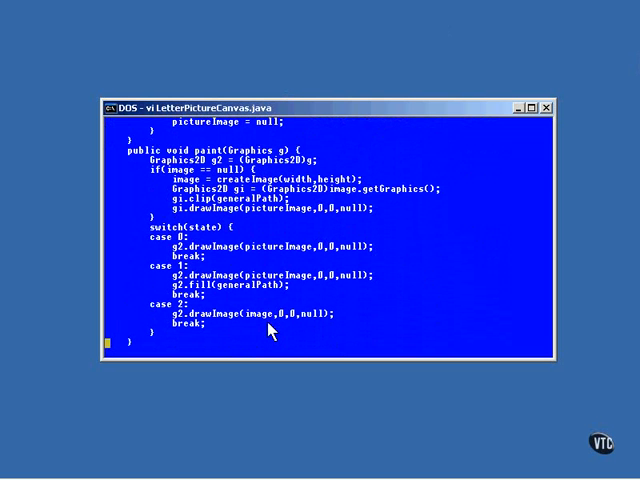
{"action": "mouse_move", "coordinate": [190, 232]}
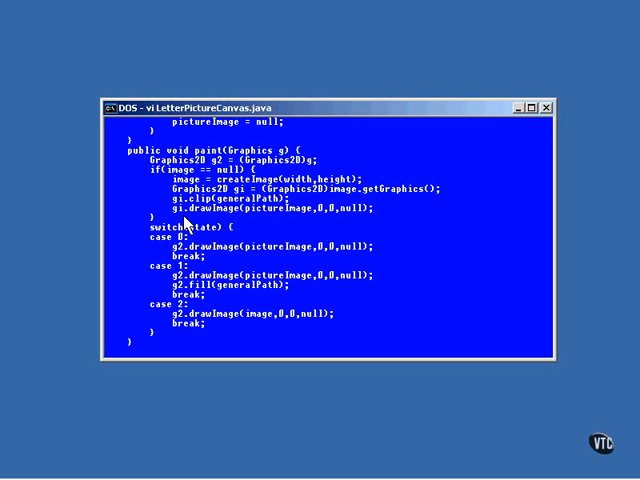
{"action": "mouse_move", "coordinate": [210, 245]}
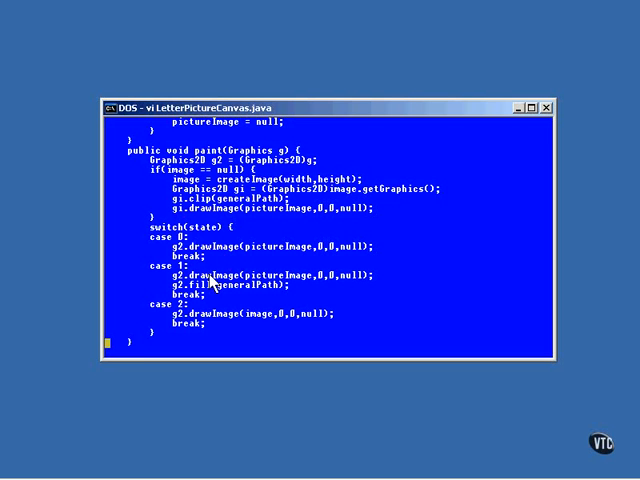
{"action": "mouse_move", "coordinate": [248, 302]}
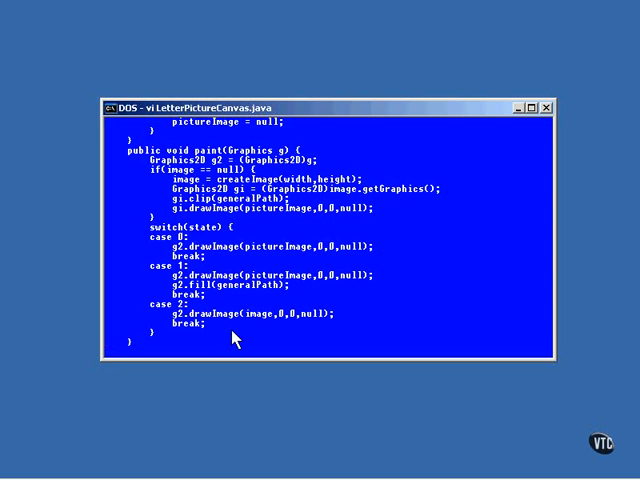
Scroll to the end of the file through the mouseClicked state-cycling handler.
{"action": "scroll", "scroll_direction": "down", "scroll_amount": 3}
{"action": "type", "text": "java"}
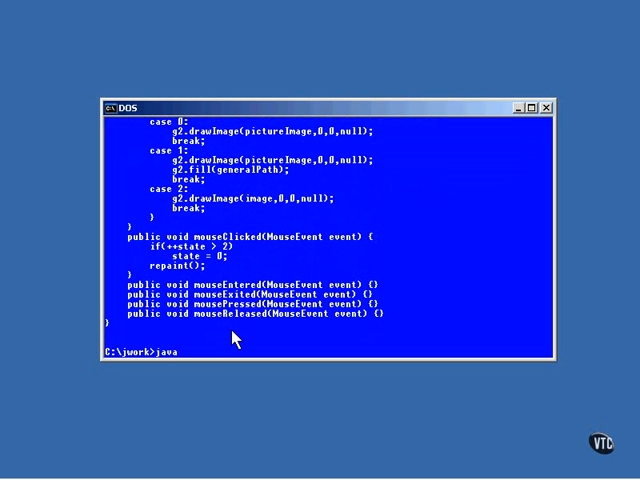
Run java LetterPicture and click its window to overlay ALASKA on the photo.
{"action": "type", "text": "LetterPicture"}
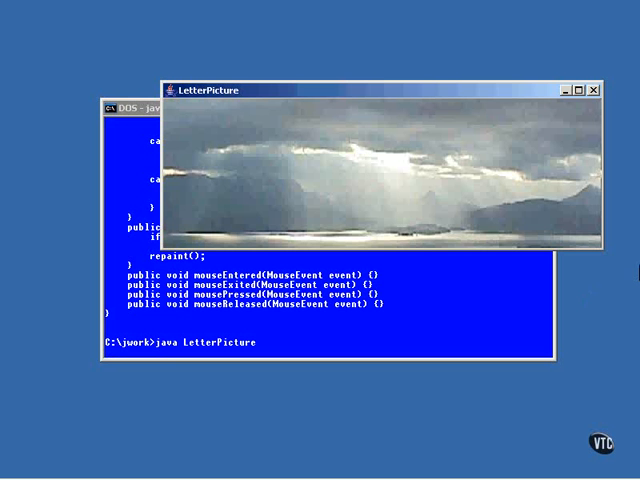
{"action": "mouse_move", "coordinate": [378, 186]}
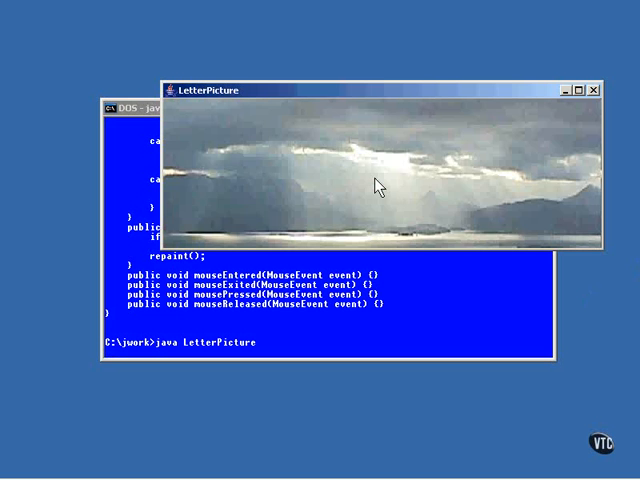
{"action": "left_click", "coordinate": [378, 187]}
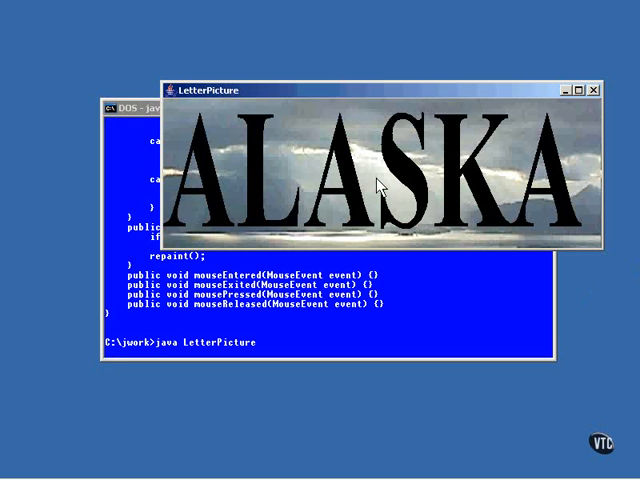